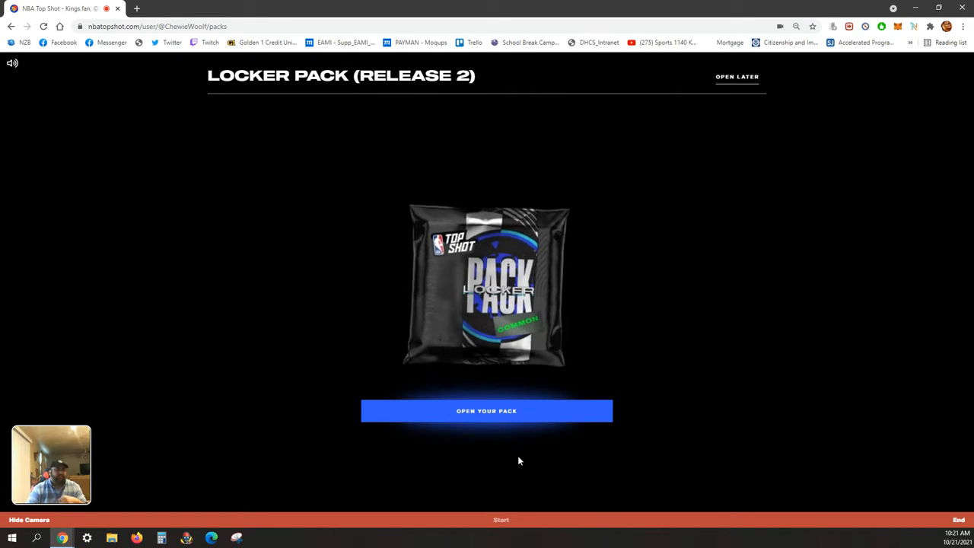
Open the Locker Pack (Release 2) to lay out its face-down moment cards.
left_click(487, 411)
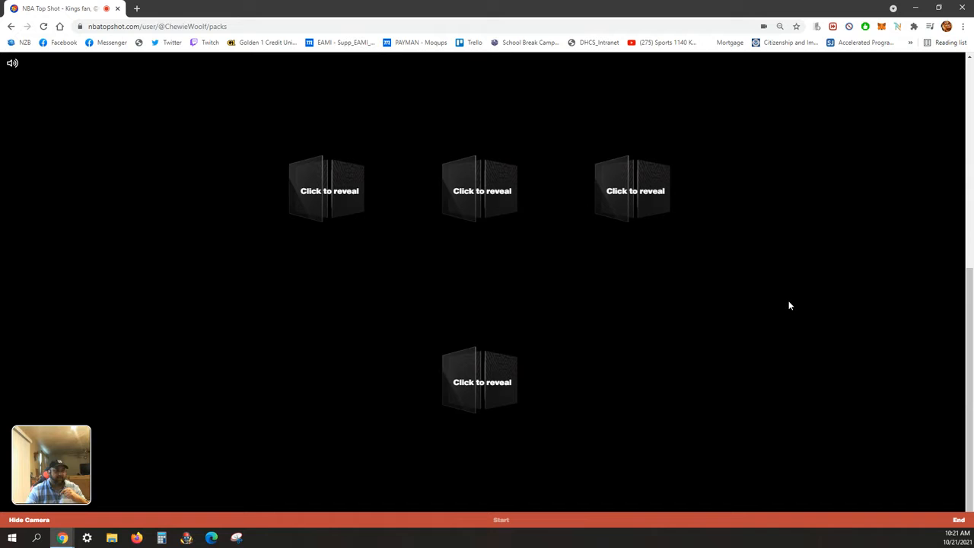
scroll("down", 3)
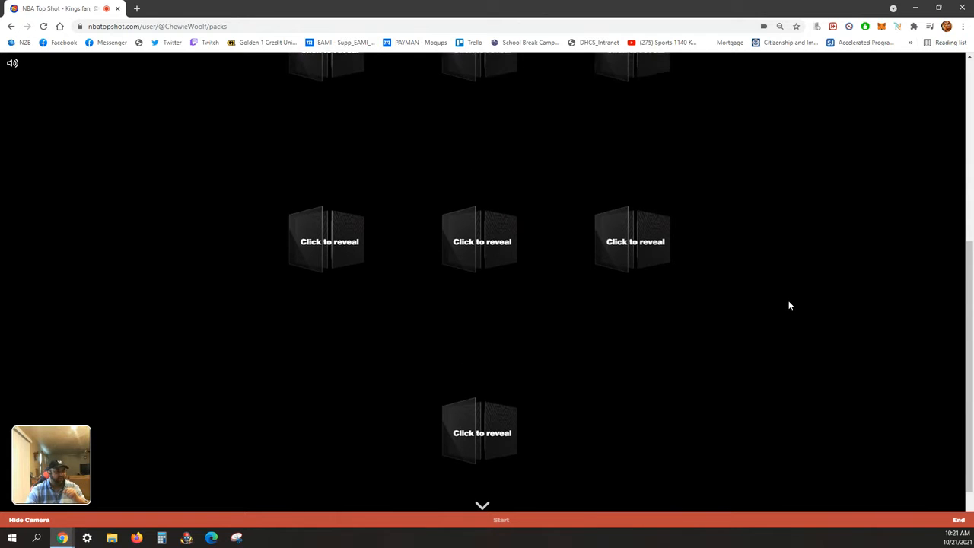
scroll("up", 3)
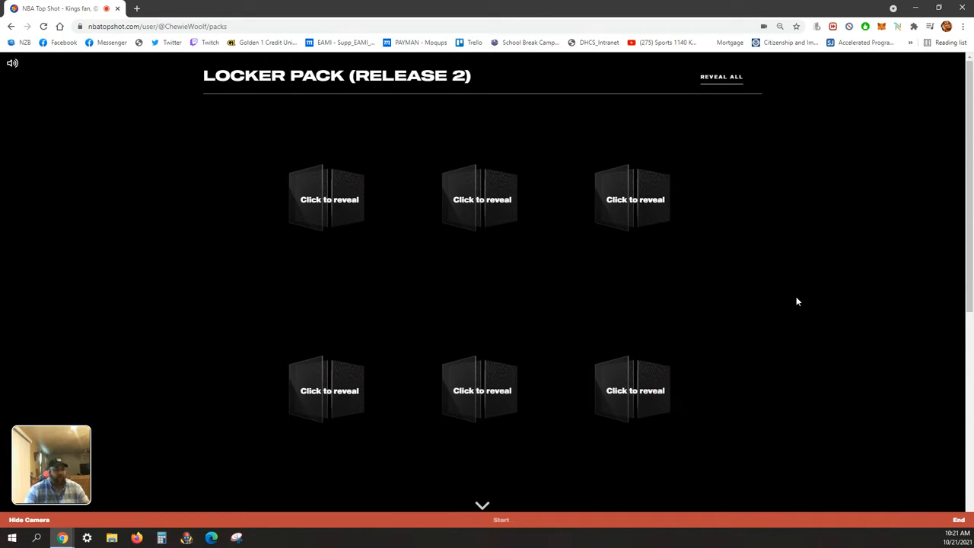
scroll("down", 3)
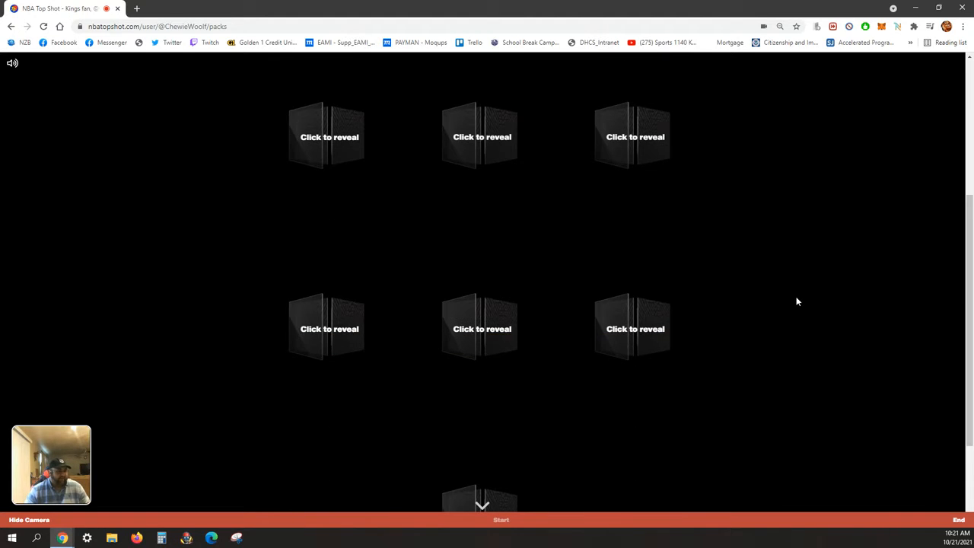
scroll("down", 3)
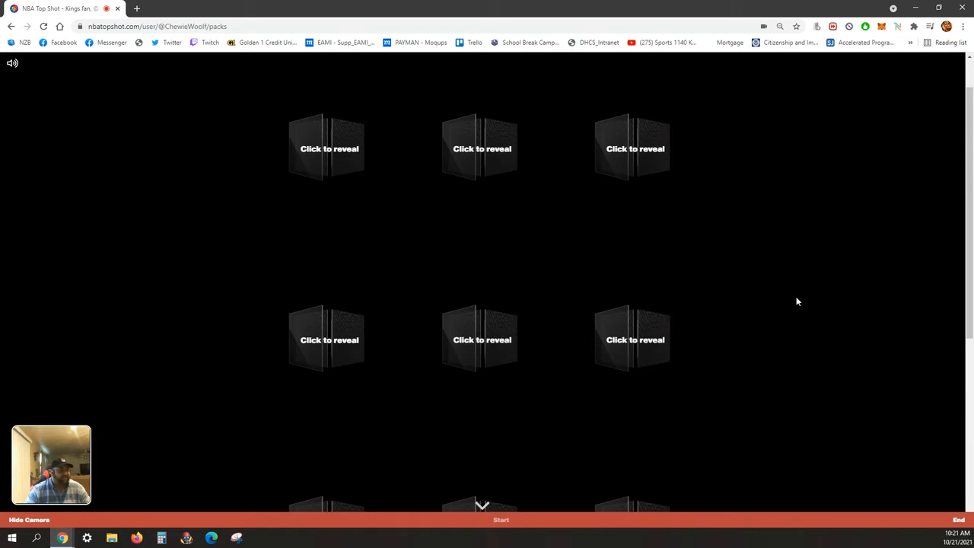
scroll("down", 3)
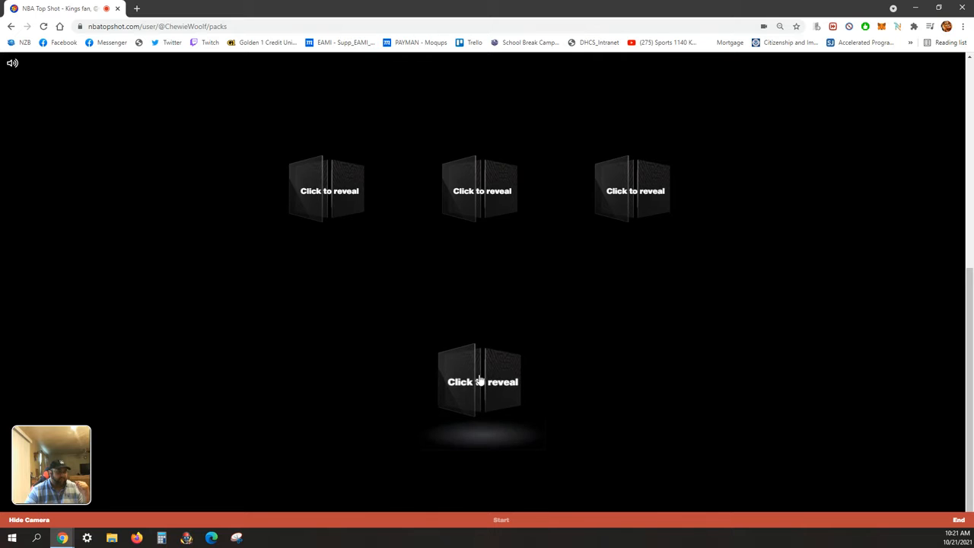
Reveal the bottom 3 Pointer card and the centre card of the grid.
left_click(482, 381)
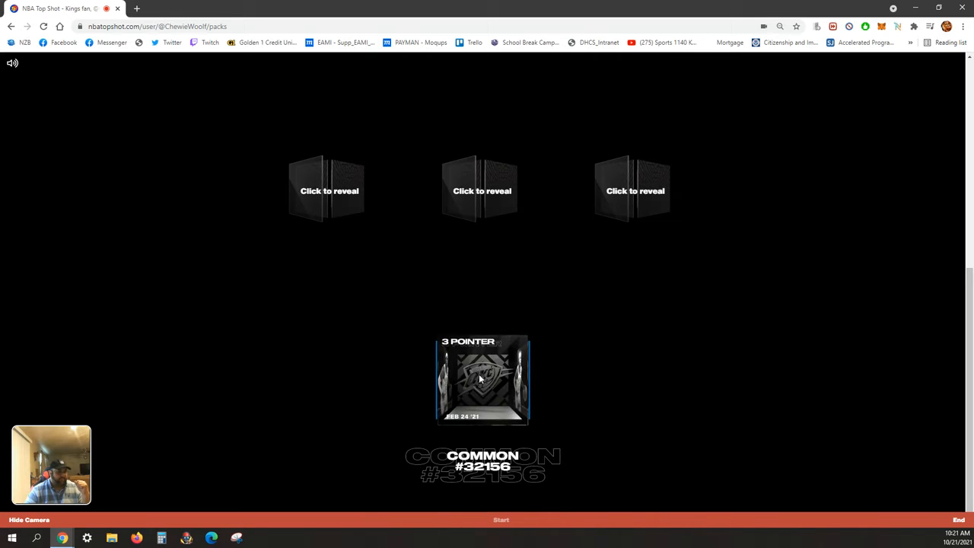
left_click(482, 380)
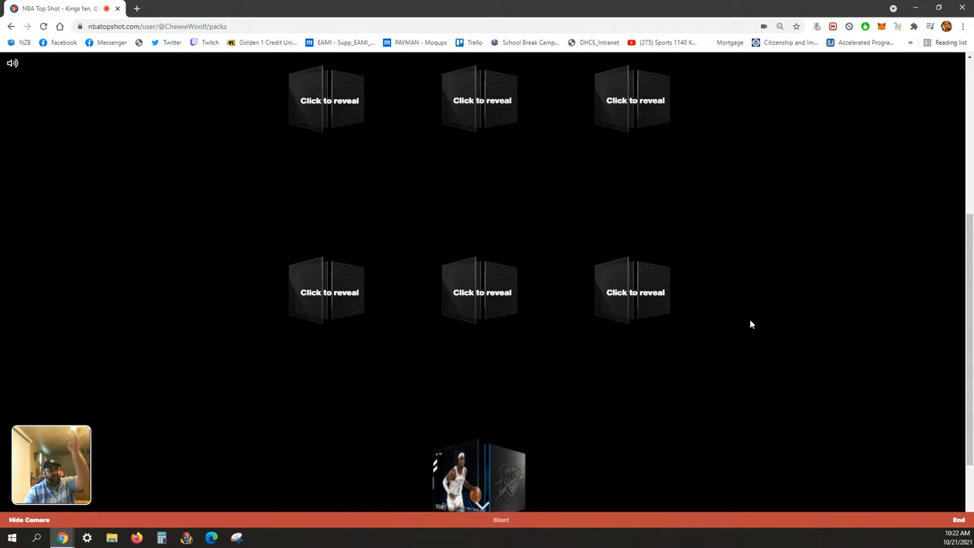
left_click(482, 292)
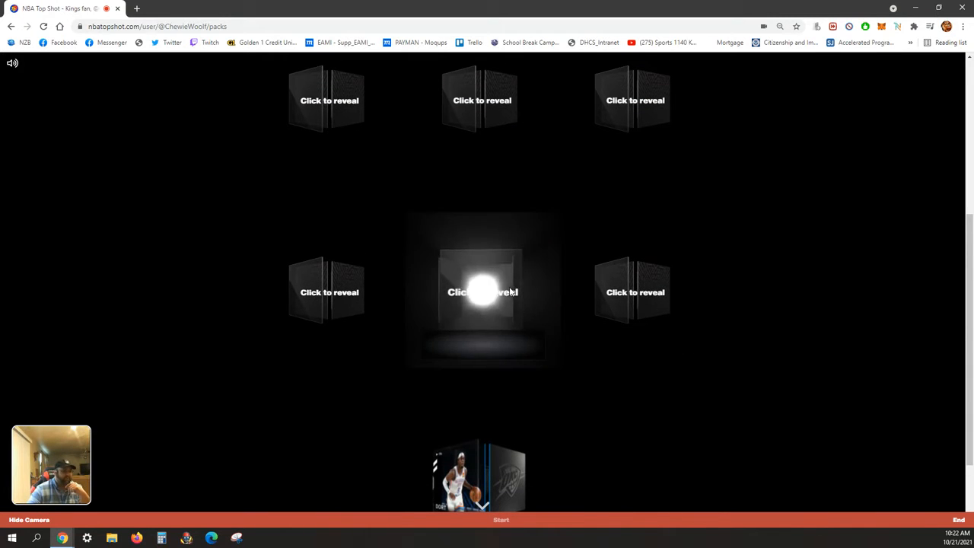
View the Pascal Siakam layup moment details, then close them.
left_click(482, 292)
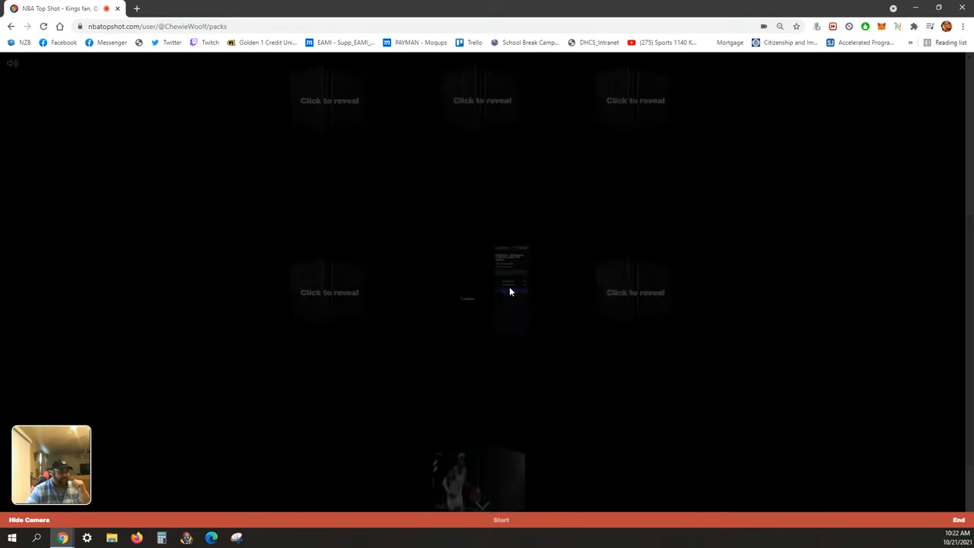
left_click(512, 292)
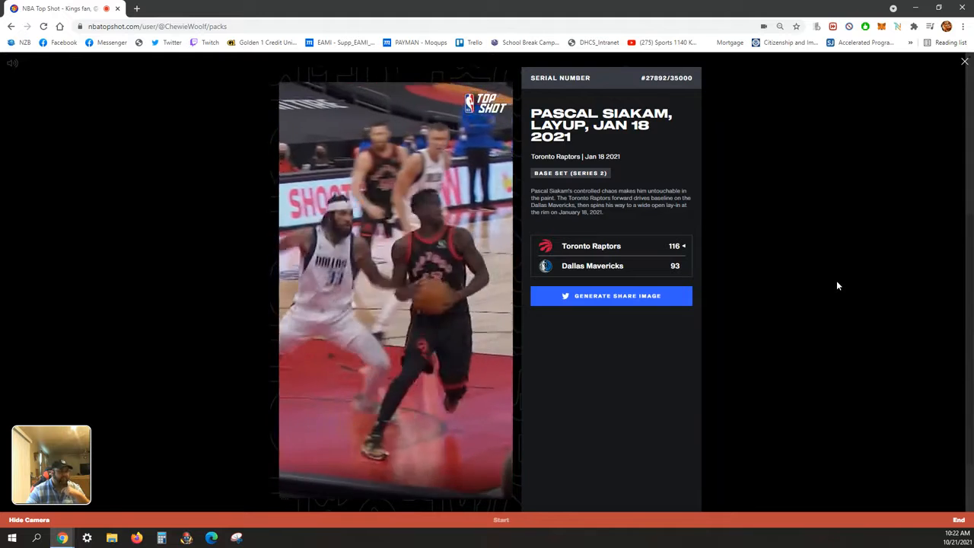
left_click(966, 61)
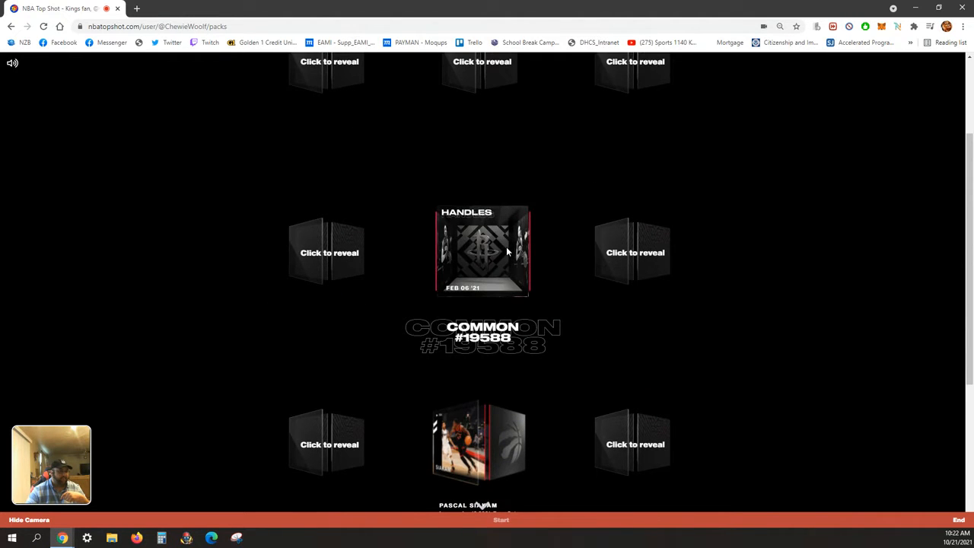
Check John Wall's Handles details, then reveal the top-centre Marc Gasol Jump Shot card.
left_click(482, 252)
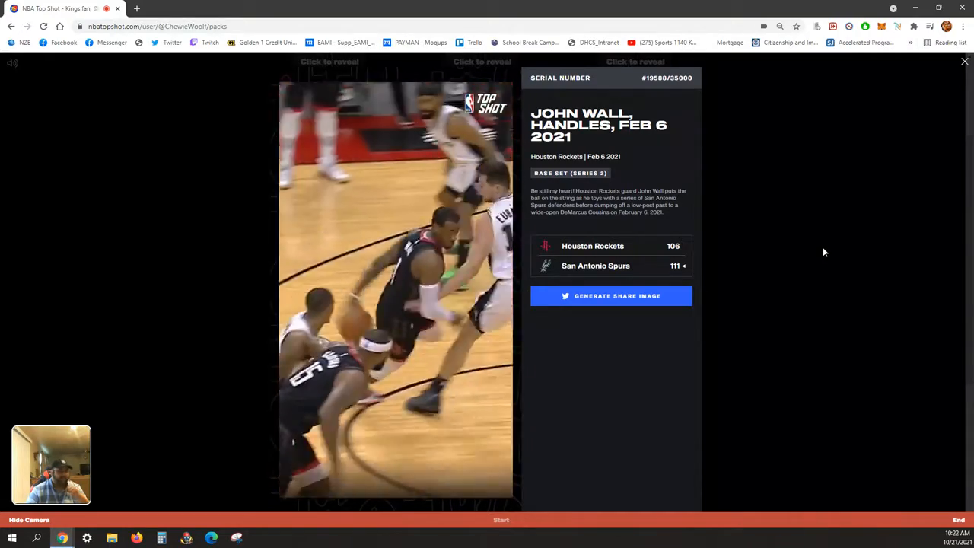
left_click(965, 61)
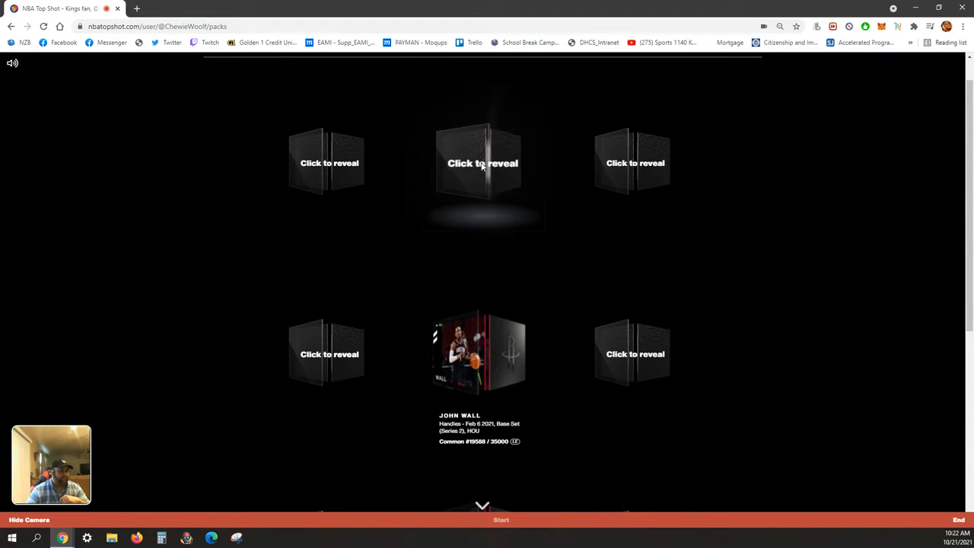
left_click(483, 163)
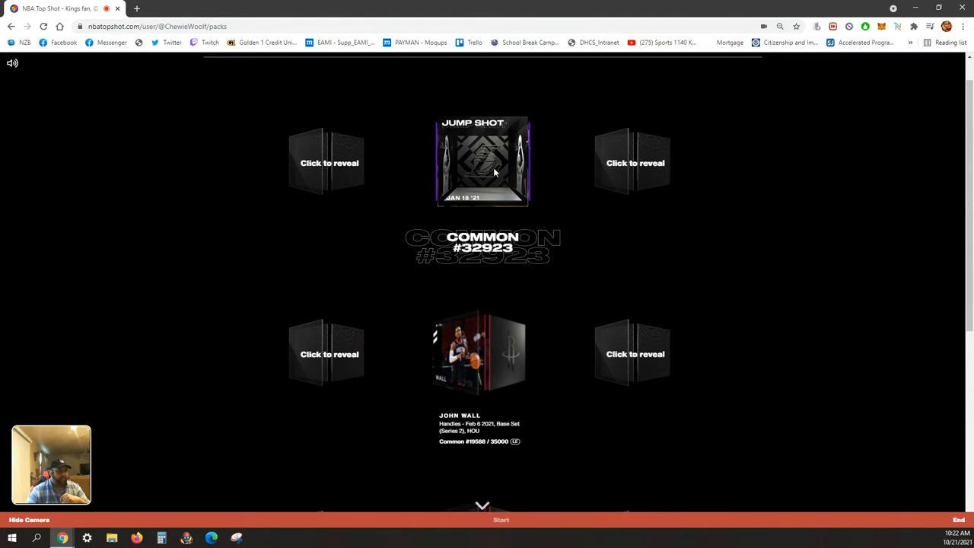
left_click(482, 162)
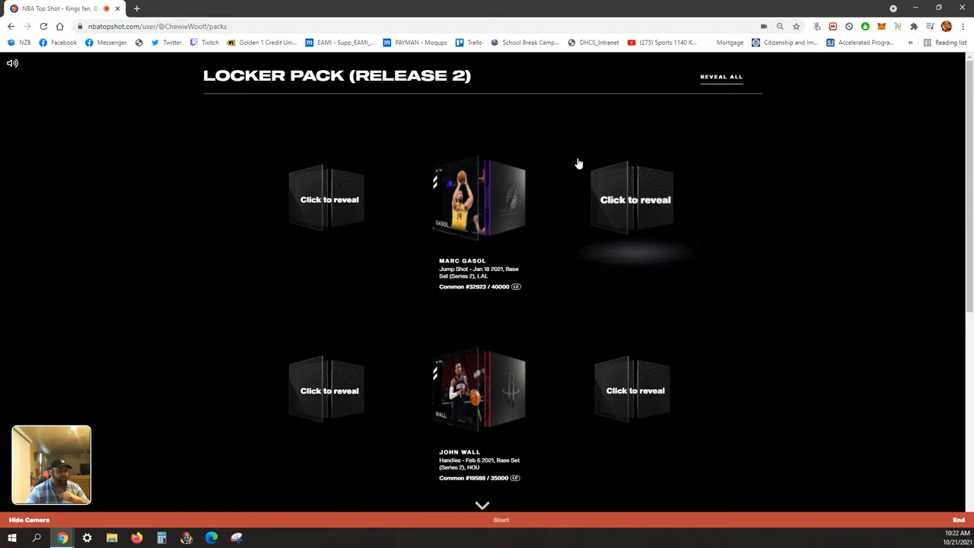
scroll("down", 3)
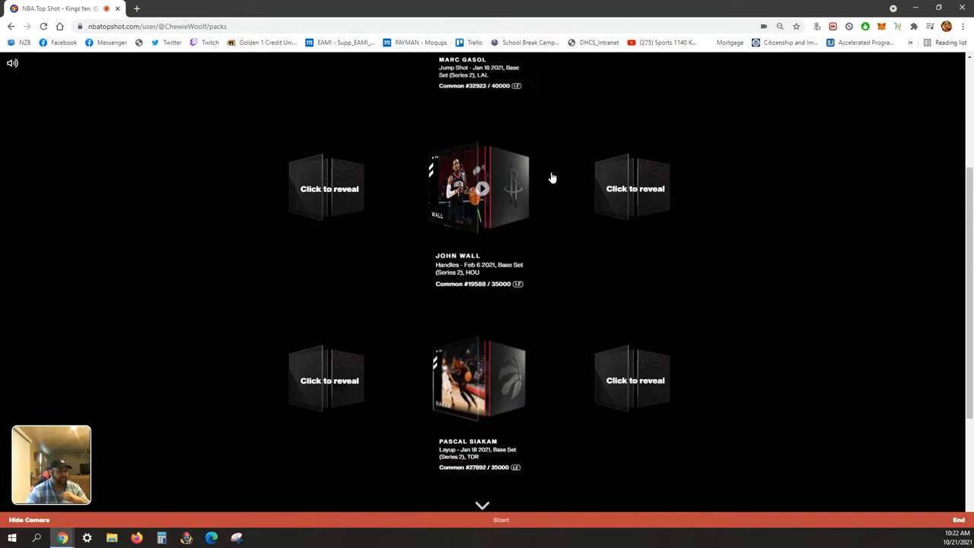
scroll("up", 3)
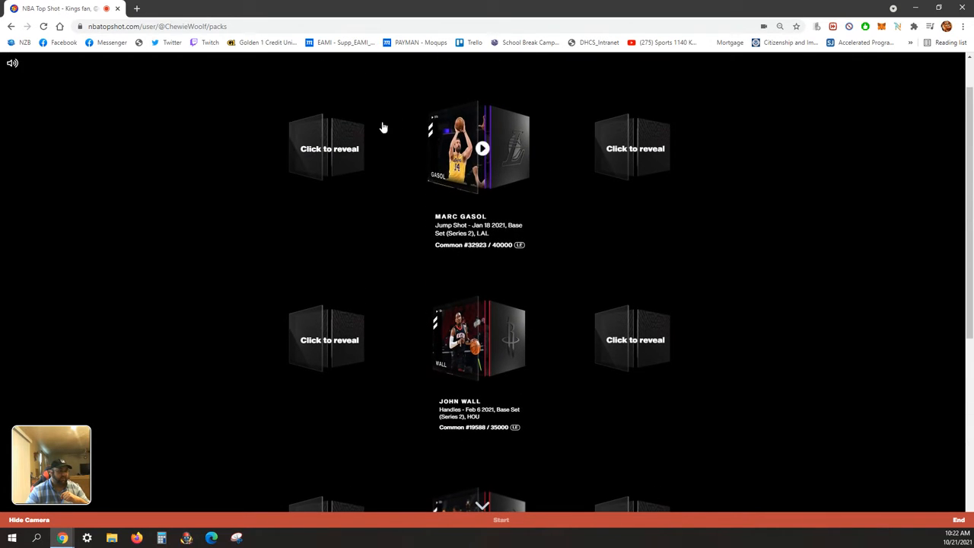
scroll("up", 3)
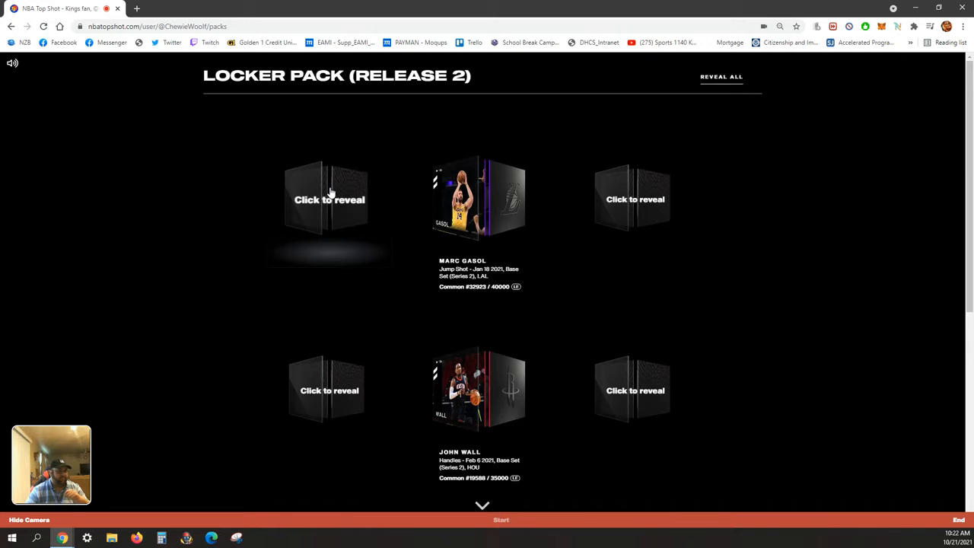
Reveal the top-left Jump Shot #38266 and top-right DeAndre Jordan cards, closing Jordan's details.
left_click(329, 200)
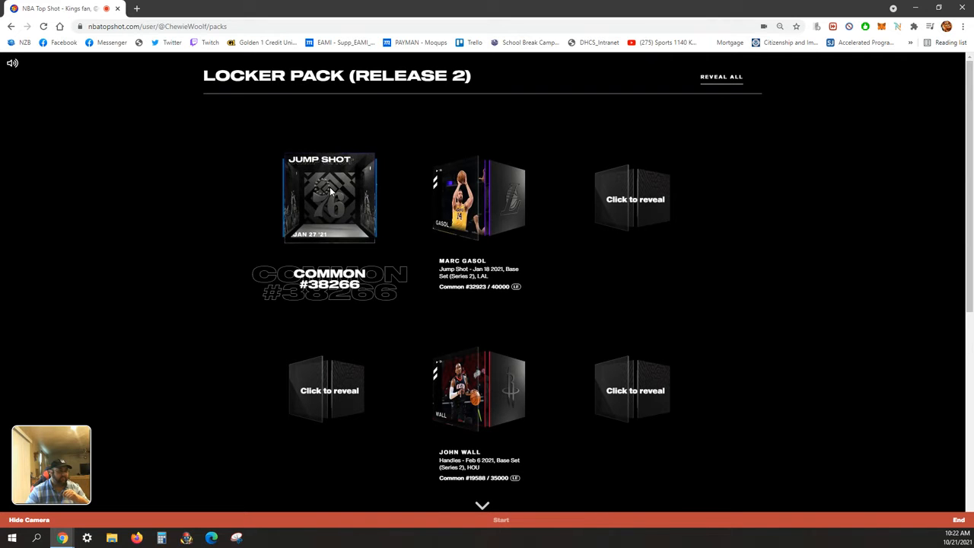
left_click(329, 198)
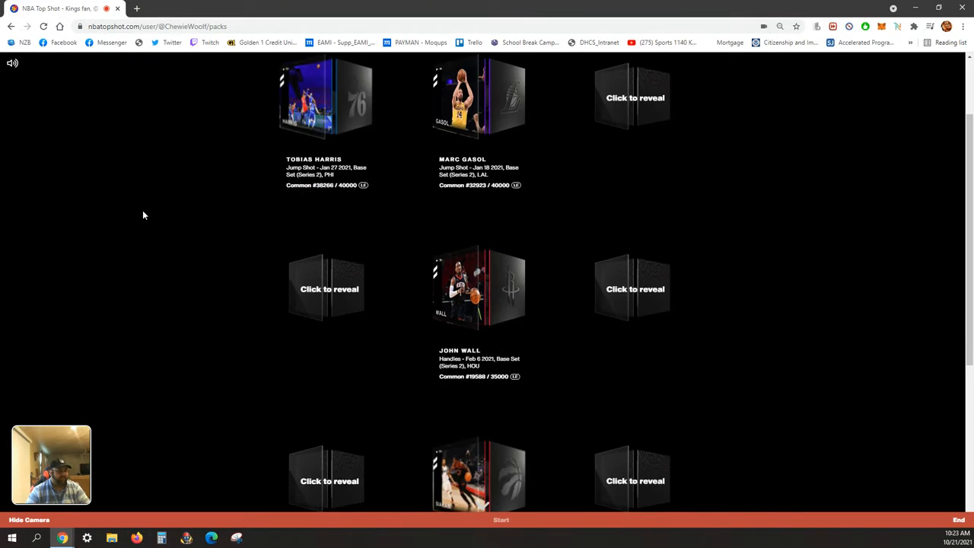
scroll("down", 3)
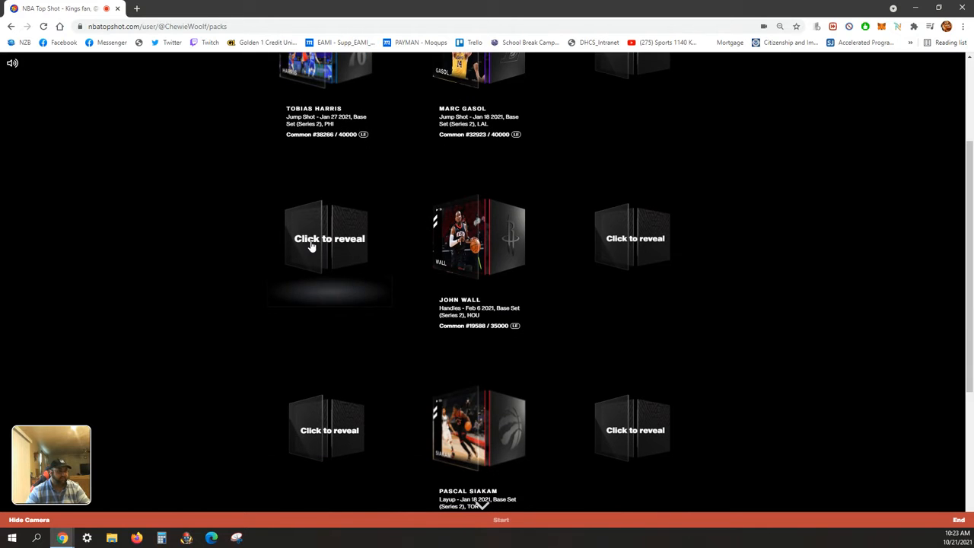
left_click(635, 149)
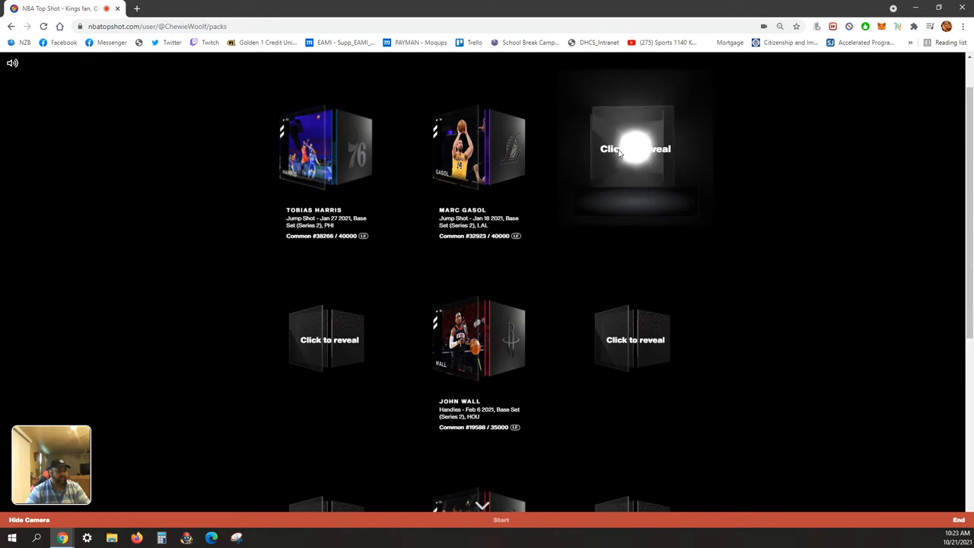
left_click(635, 148)
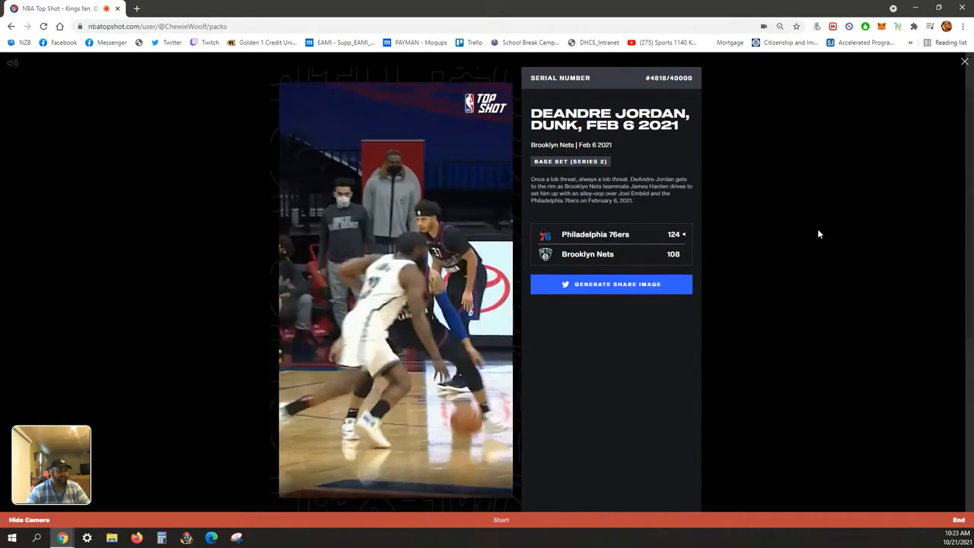
left_click(965, 61)
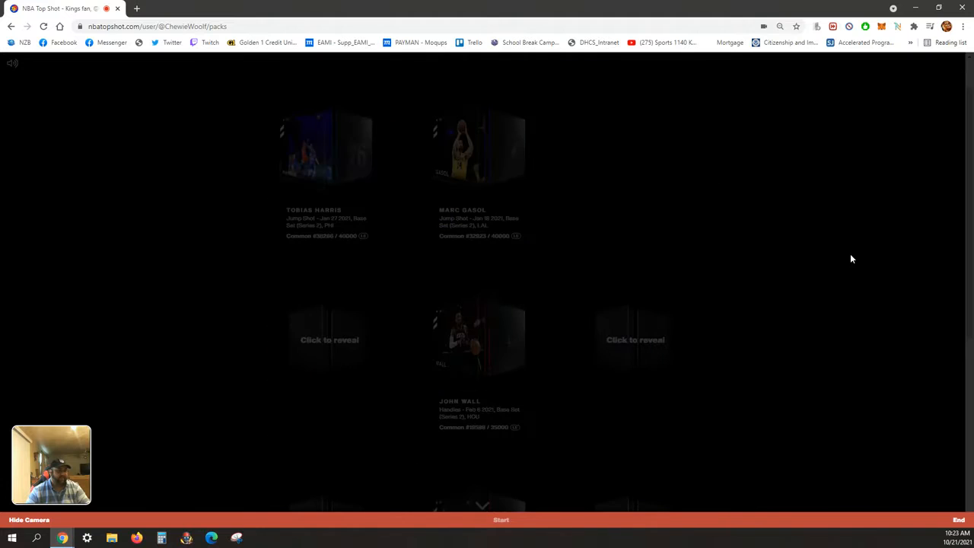
Reveal Caris LeVert's middle-row moment, close its details, and reveal Buddy Hield's layup.
scroll("down", 3)
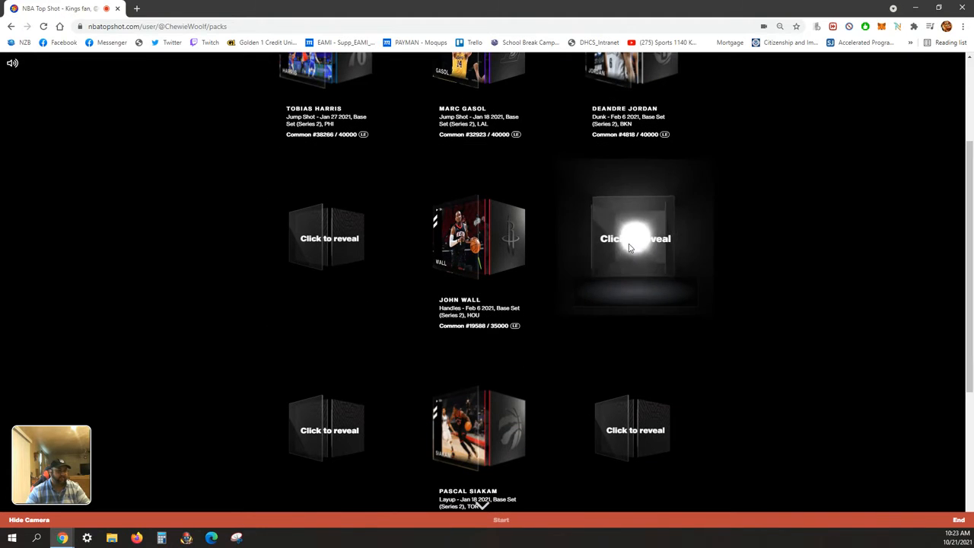
left_click(635, 238)
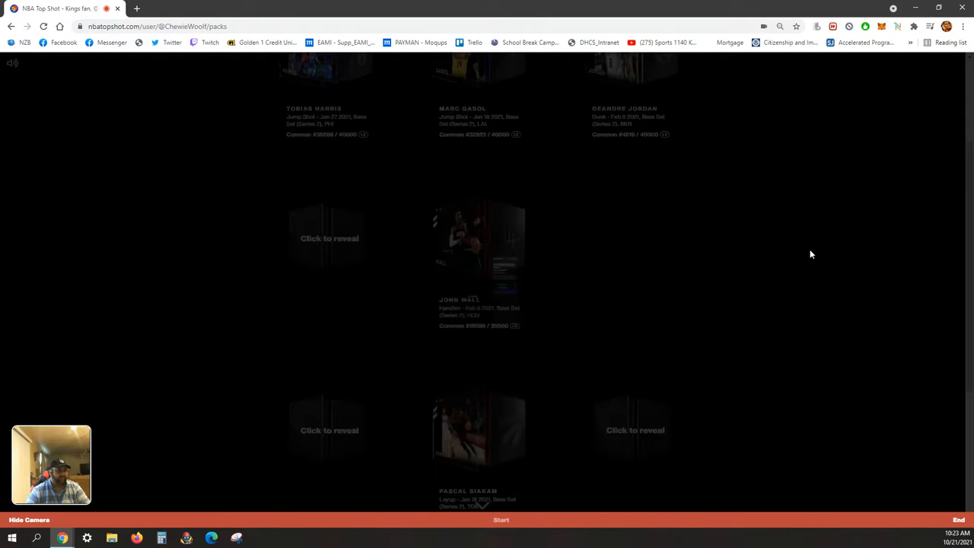
left_click(329, 238)
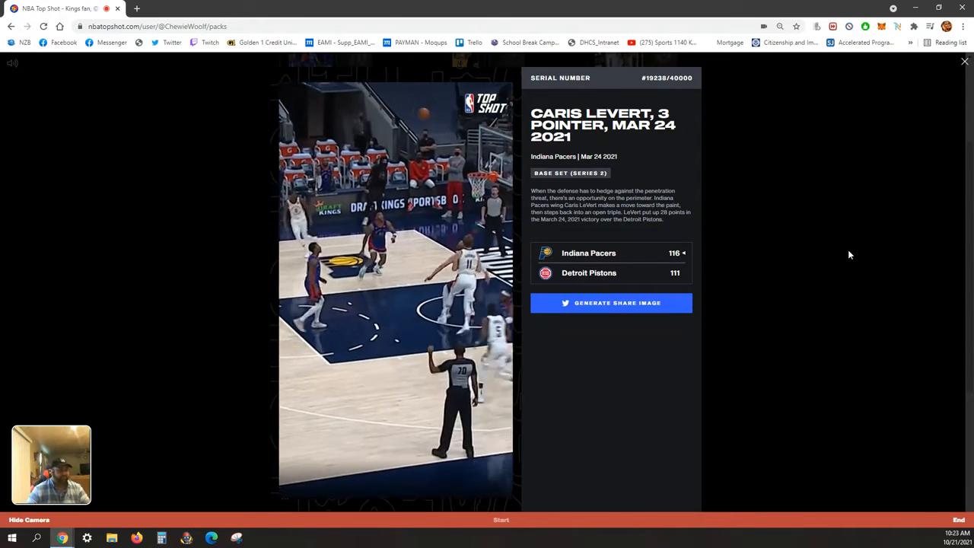
left_click(965, 60)
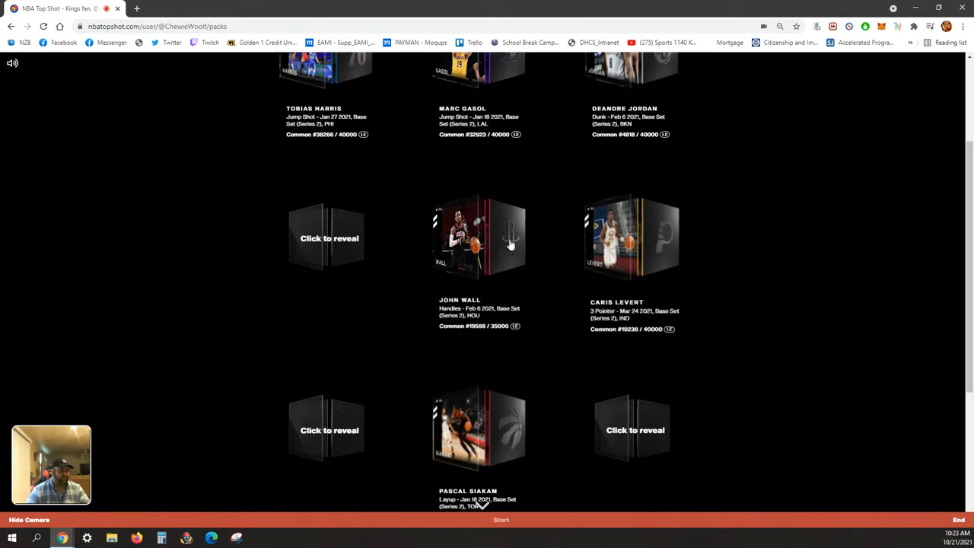
left_click(328, 238)
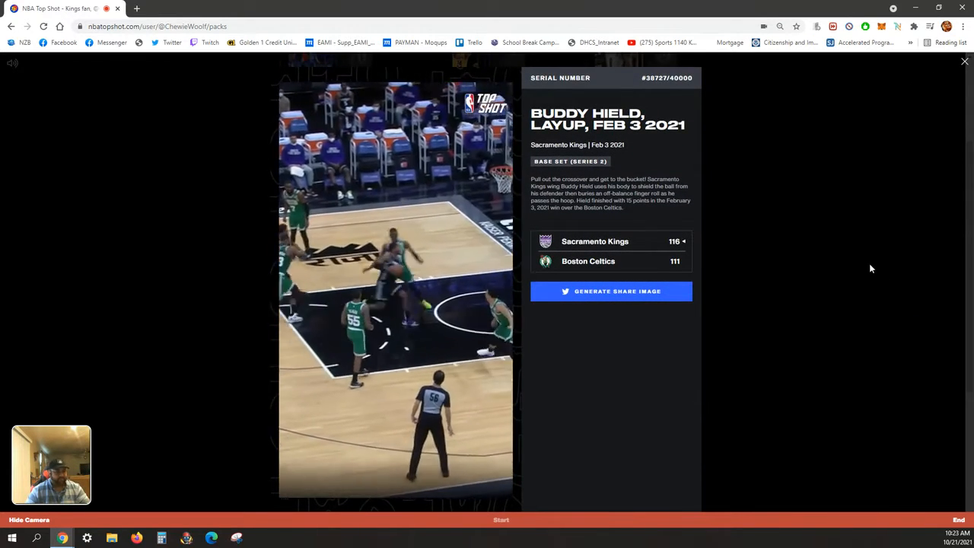
Close Buddy Hield's details and reveal T.J. Warren's lower-row layup moment.
left_click(964, 61)
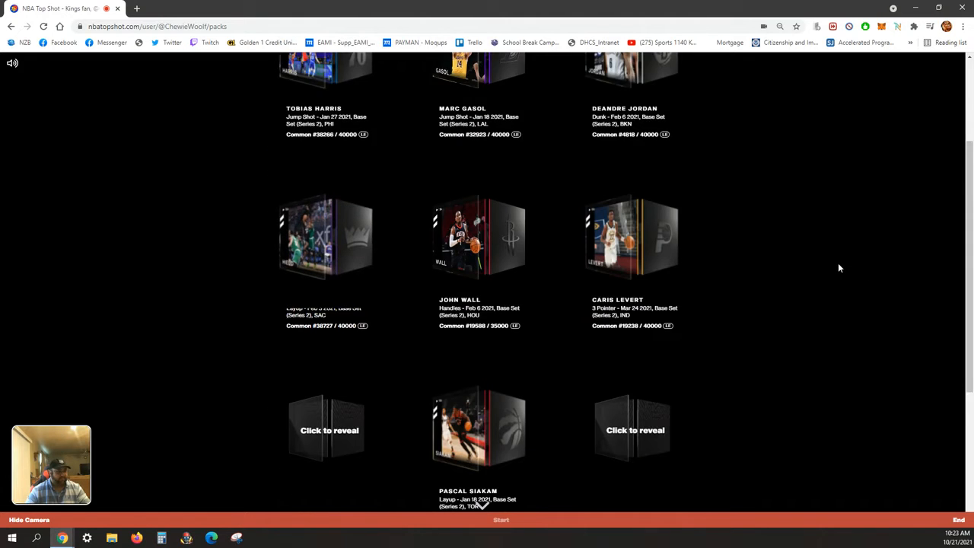
scroll("down", 3)
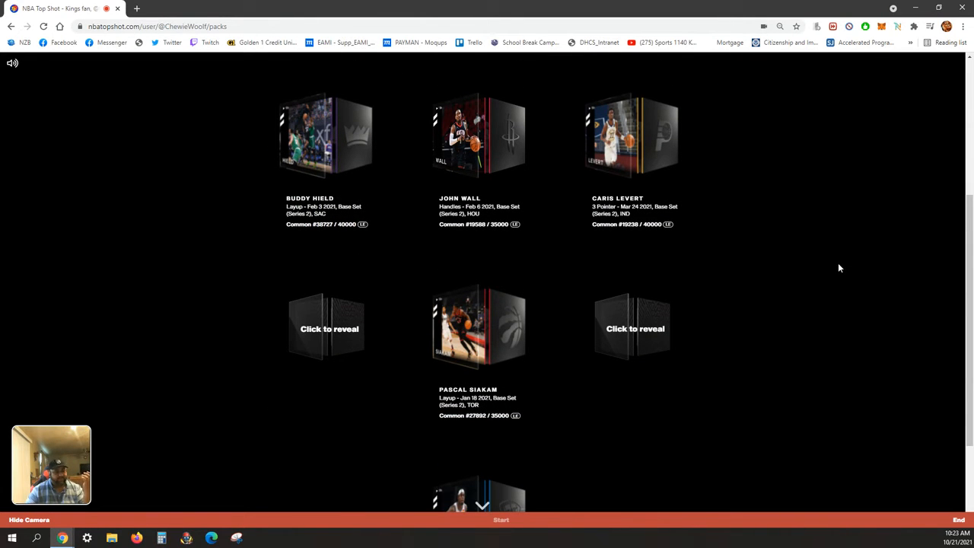
scroll("down", 3)
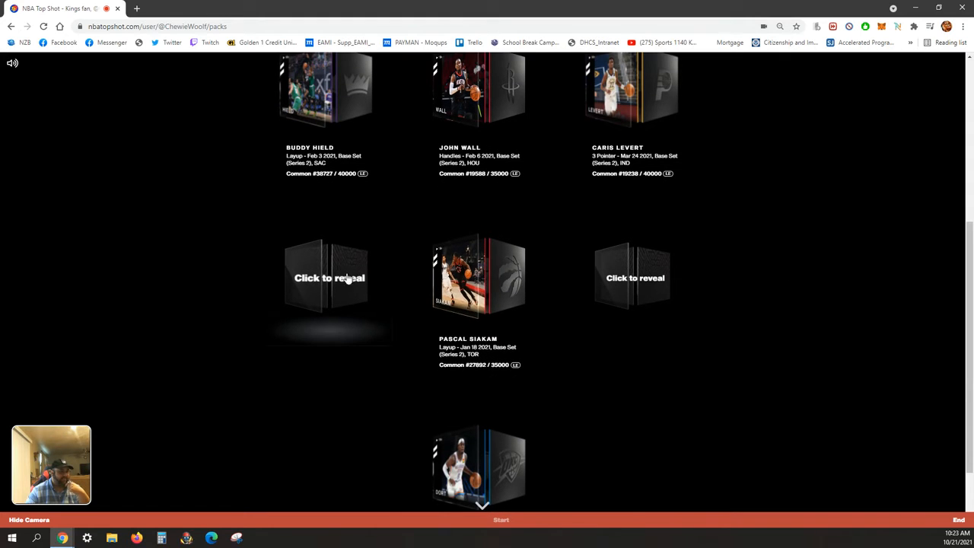
left_click(330, 277)
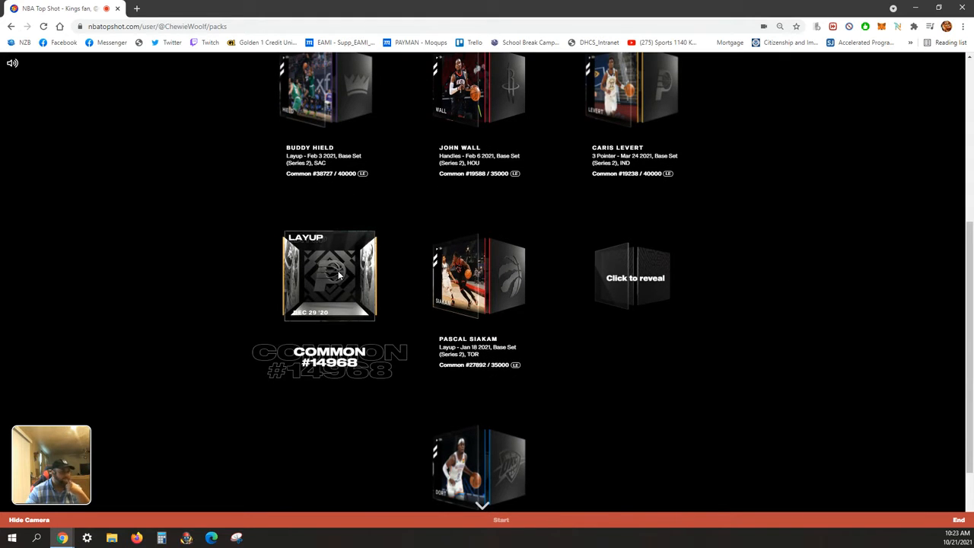
left_click(330, 276)
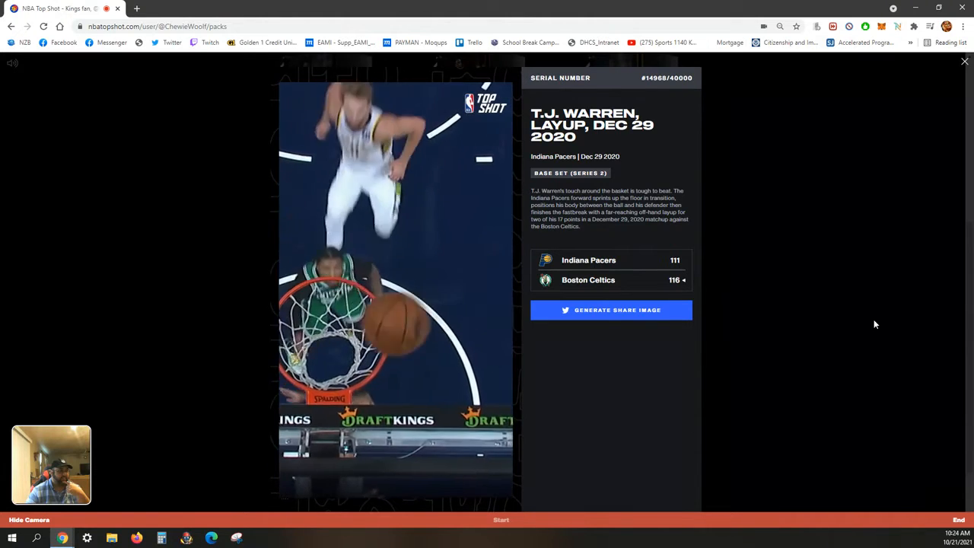
Close Warren's details and reveal Matisse Thybulle's steal, the last hidden card.
left_click(964, 61)
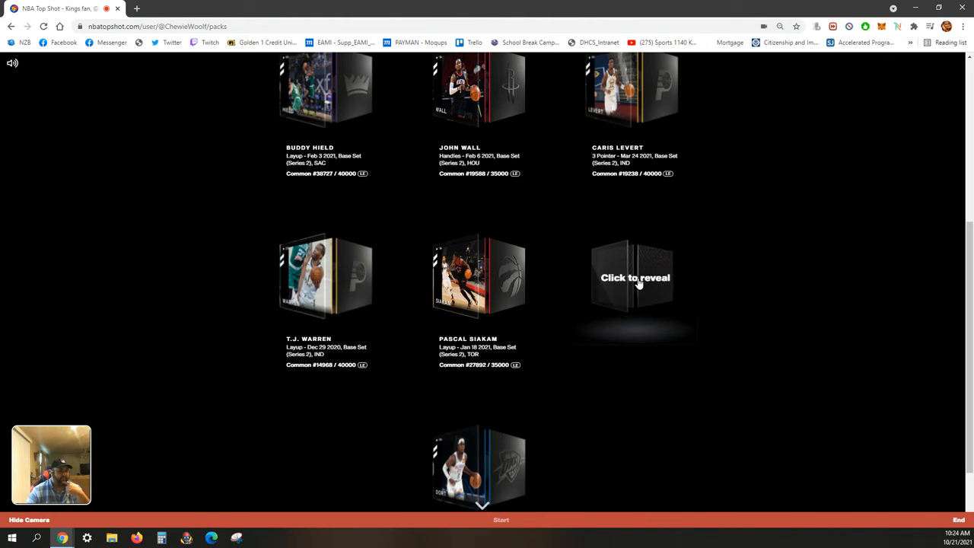
left_click(634, 277)
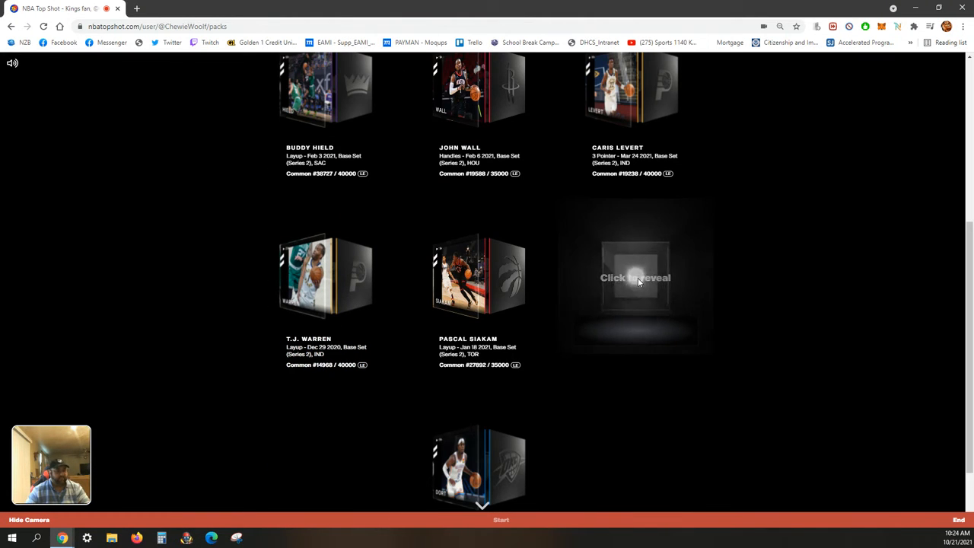
left_click(636, 278)
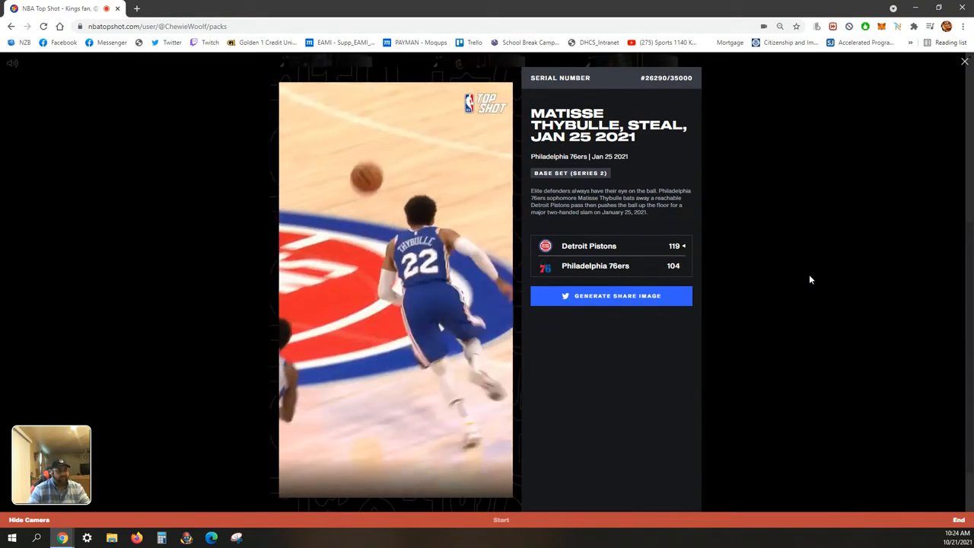
Close Thybulle's steal details and scroll through all ten revealed moment cards.
left_click(964, 60)
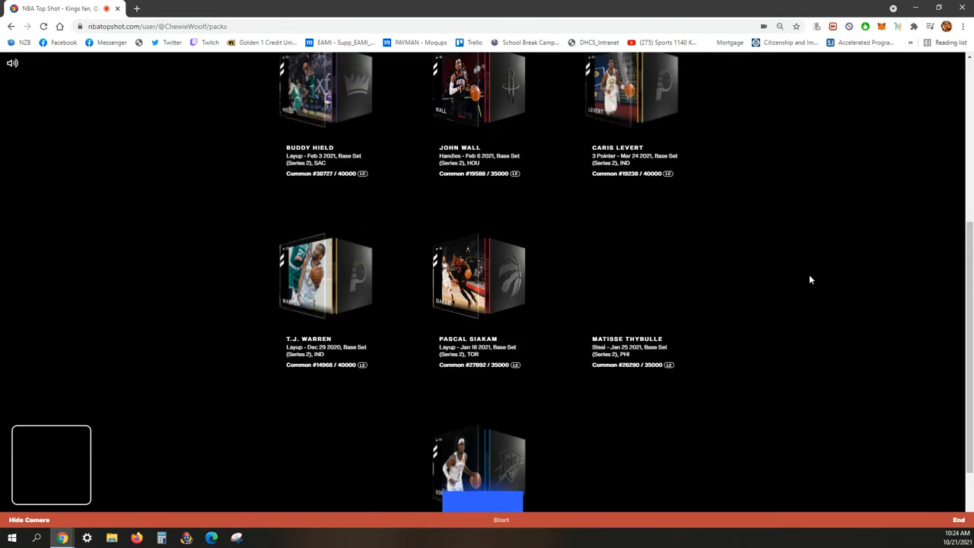
scroll("up", 3)
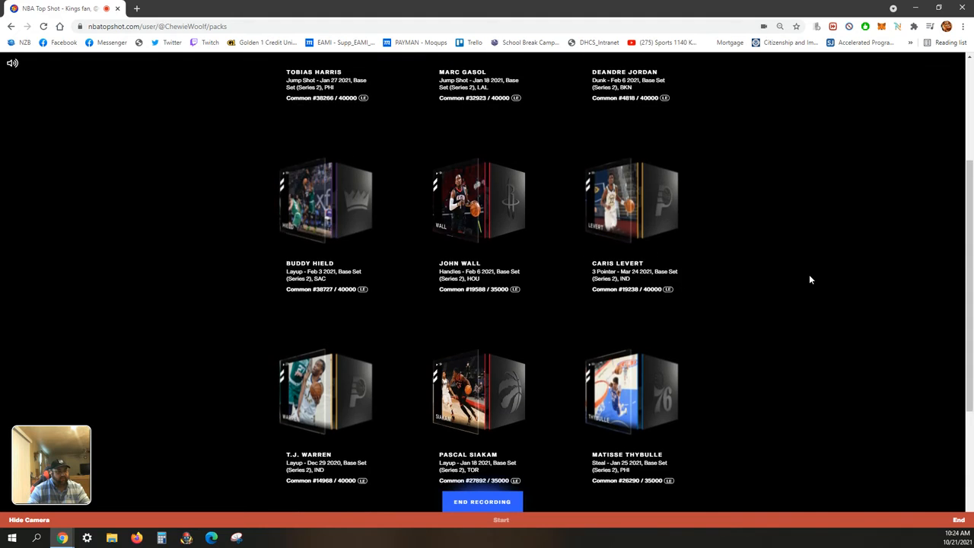
scroll("down", 3)
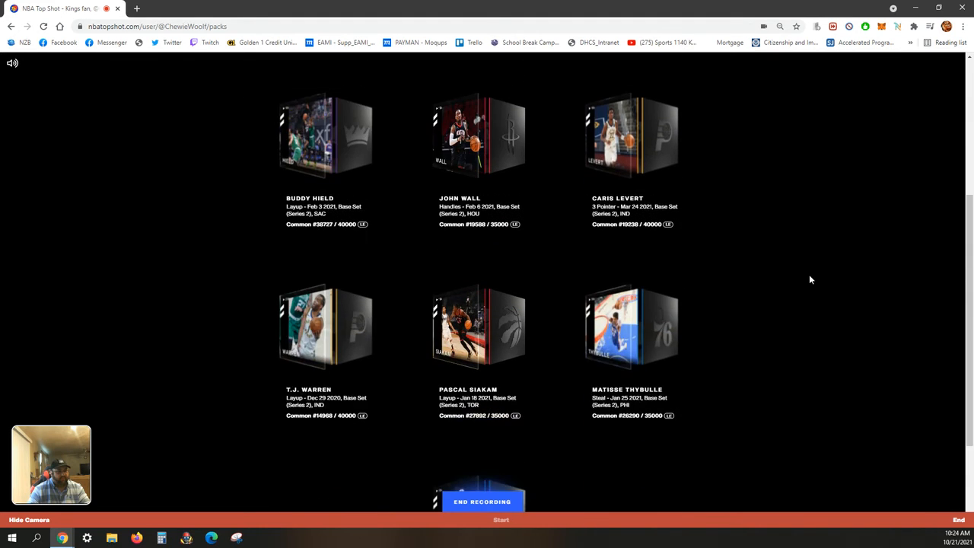
scroll("down", 3)
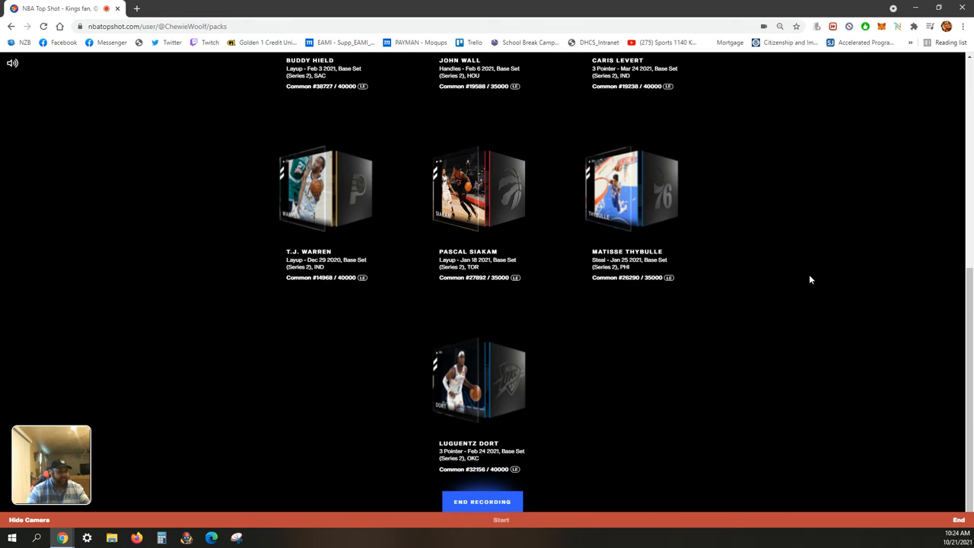
scroll("up", 3)
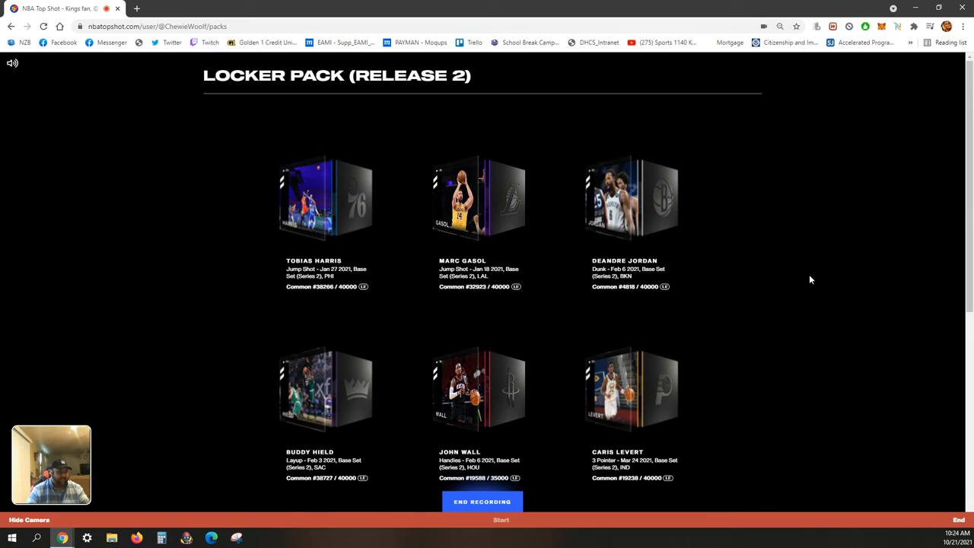
scroll("down", 3)
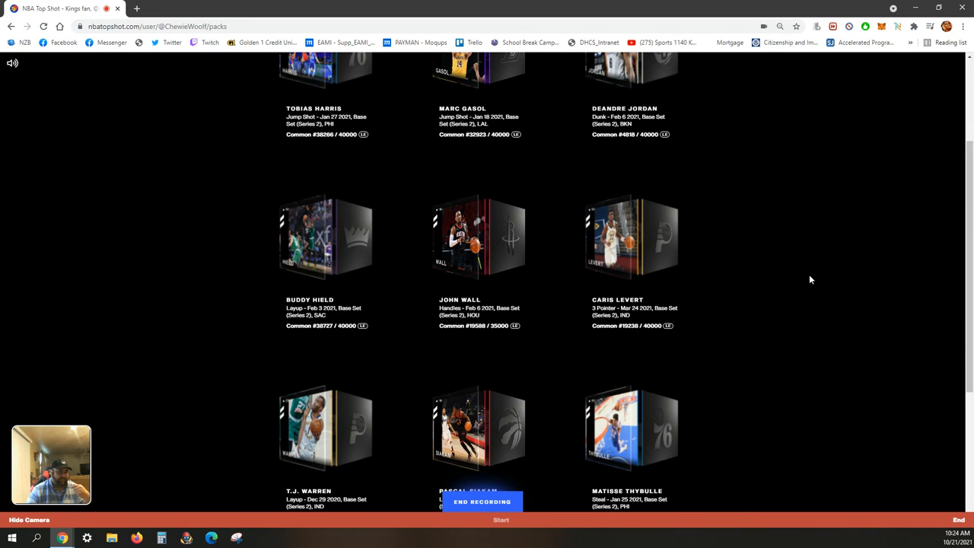
scroll("down", 3)
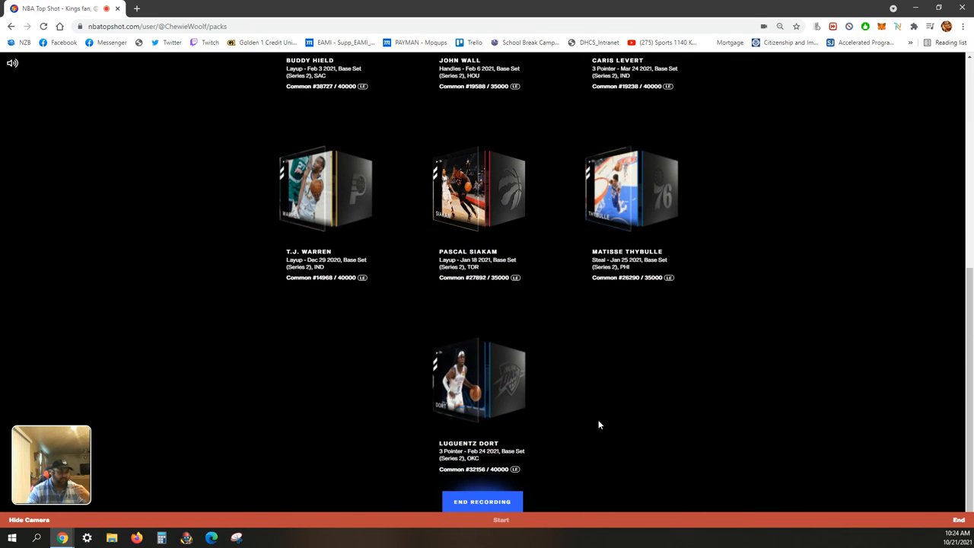
mouse_move(571, 421)
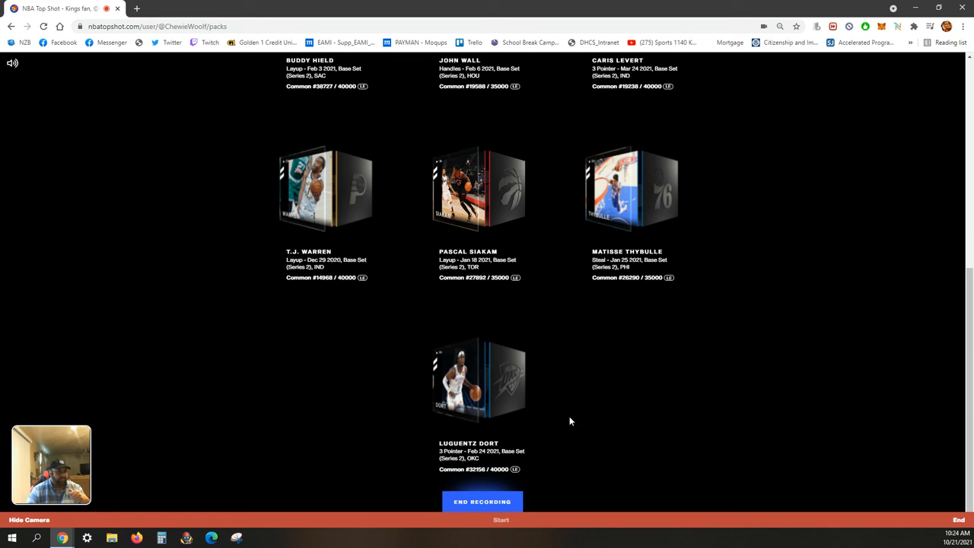
mouse_move(542, 457)
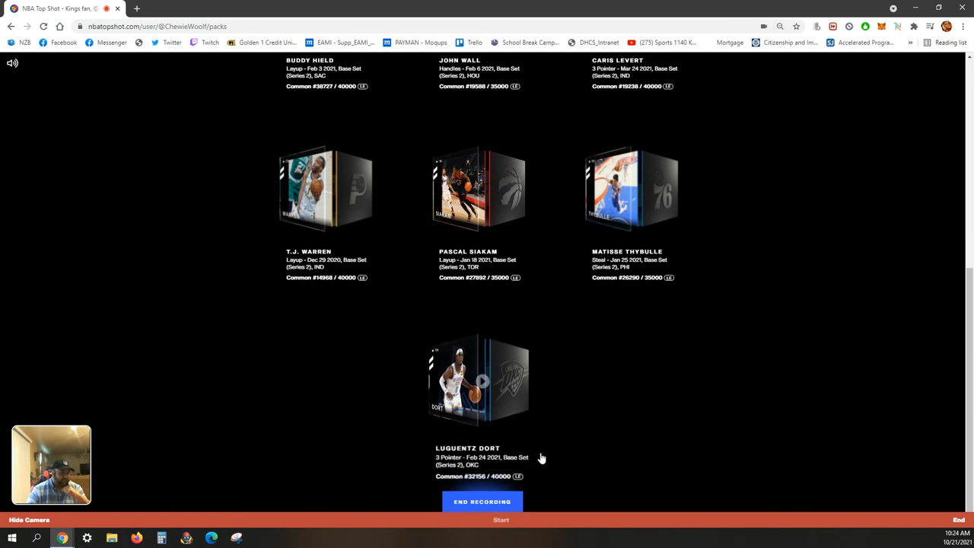